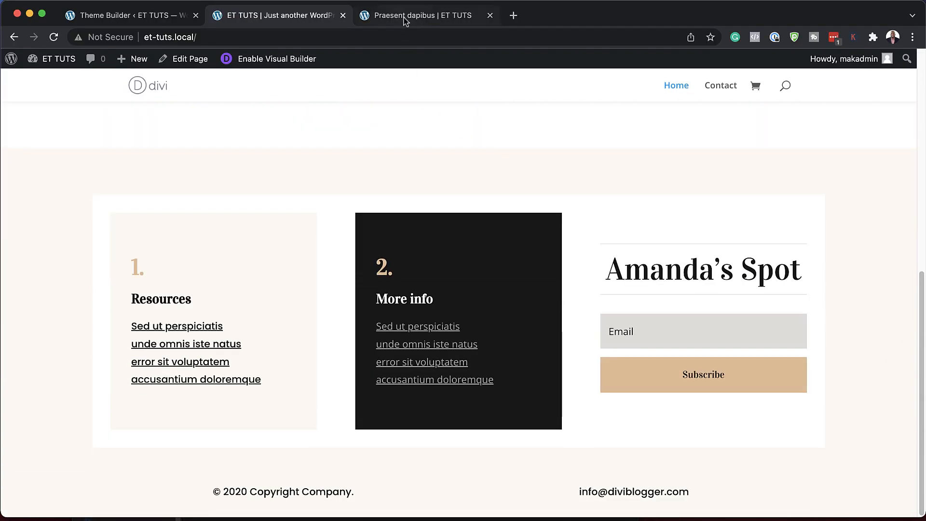
Jump to the Download The Files section of the free Divi blogger header and footer post.
click(420, 15)
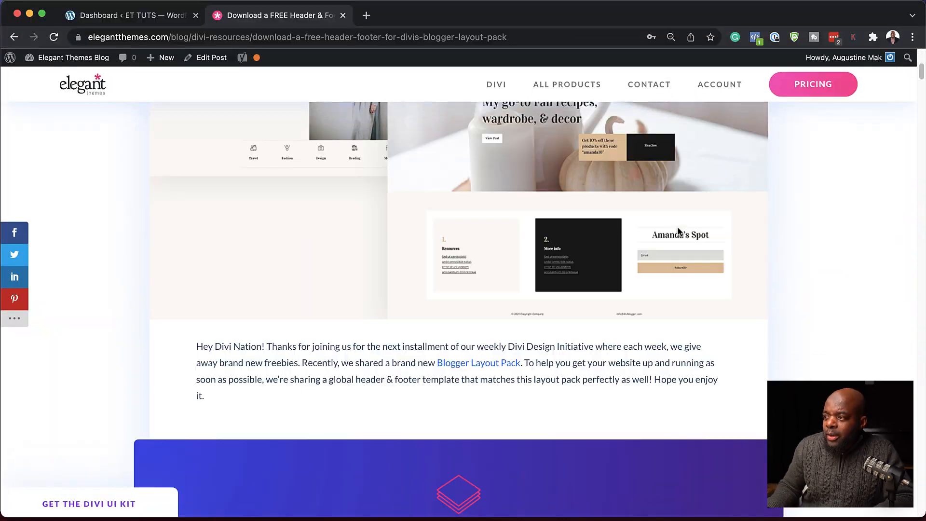
scroll(down, 3)
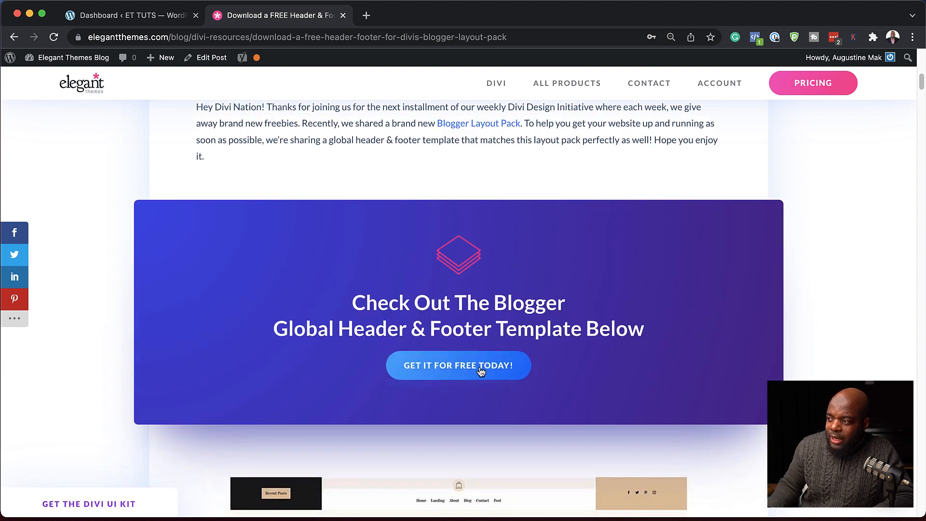
click(457, 365)
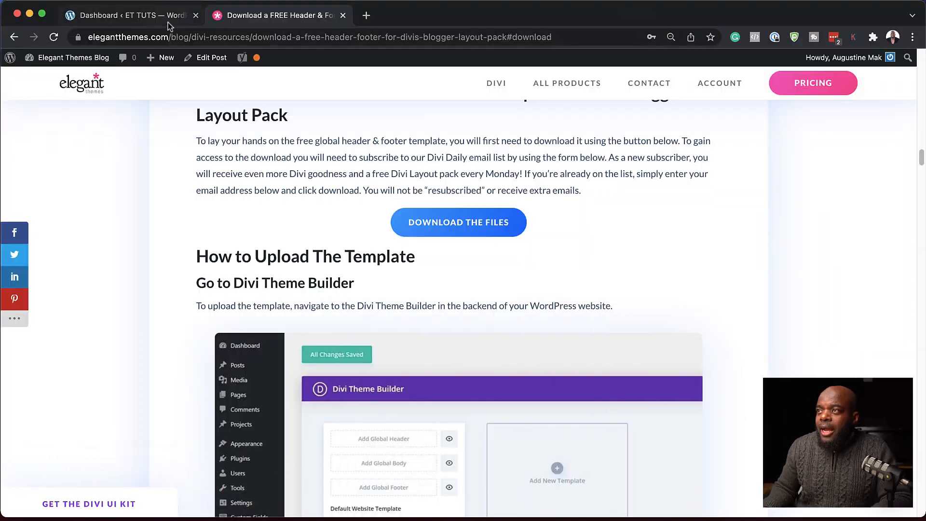
Import the blogger header-footer JSON through Theme Builder Portability, adding a Global Header and Global Footer.
click(125, 14)
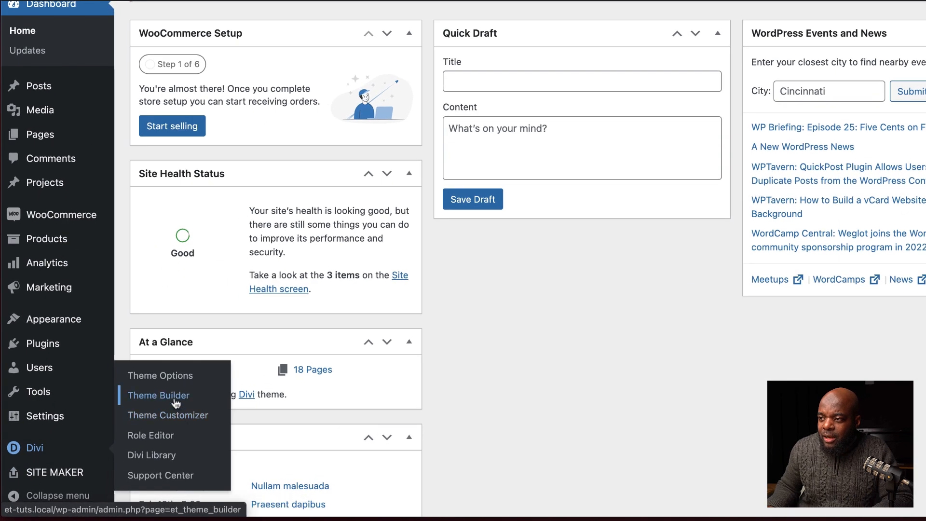
click(159, 395)
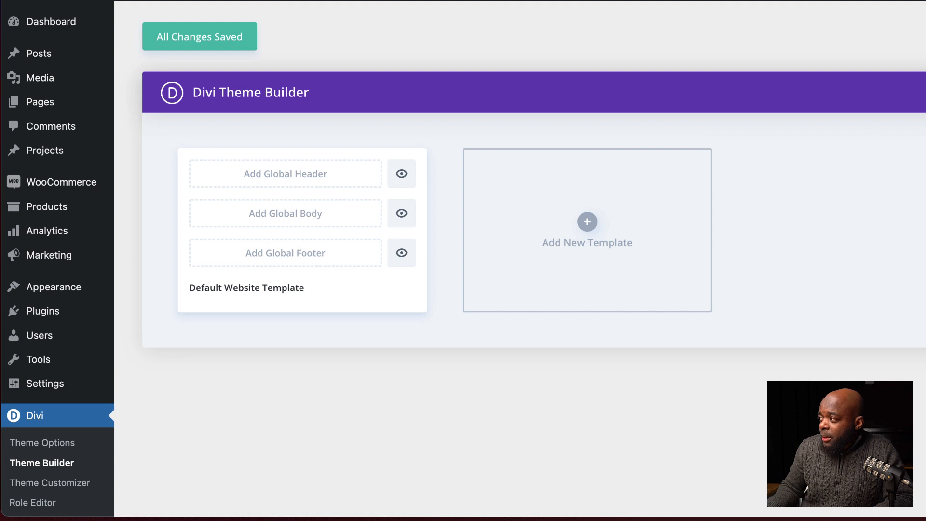
click(861, 93)
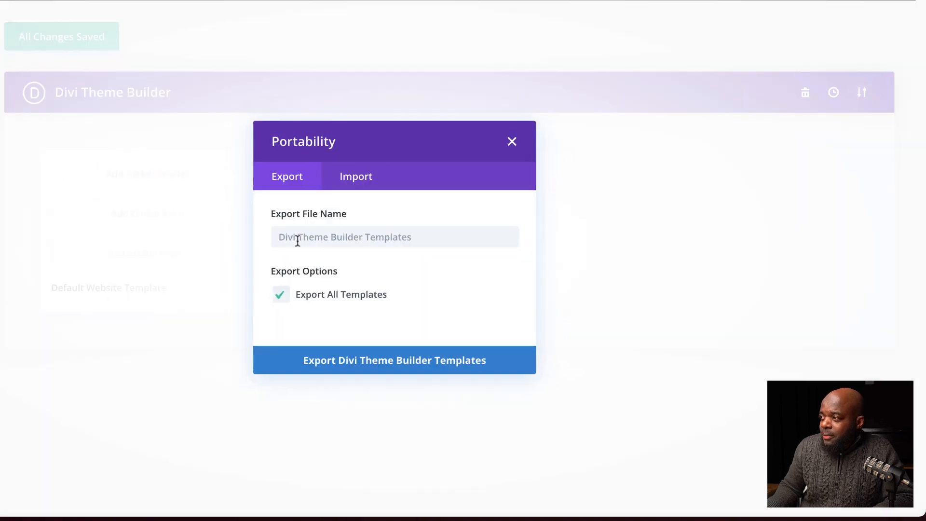
click(356, 175)
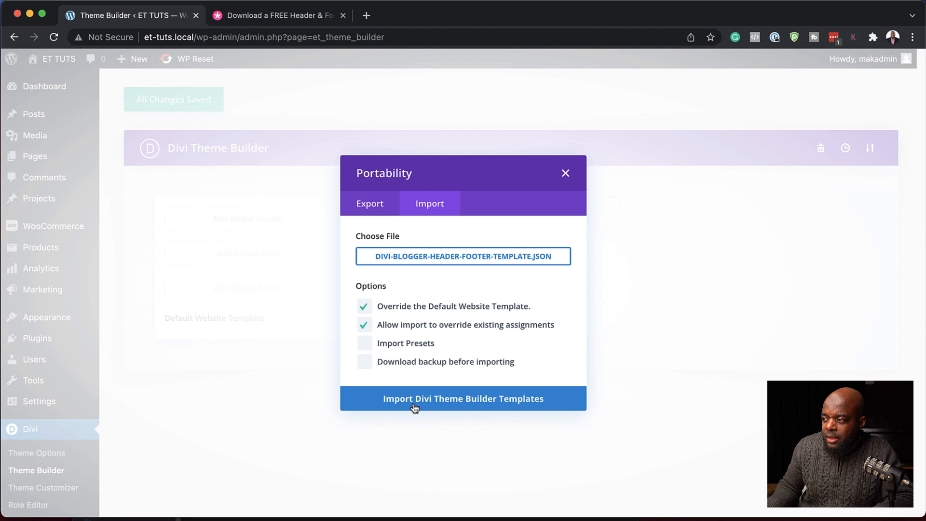
click(463, 398)
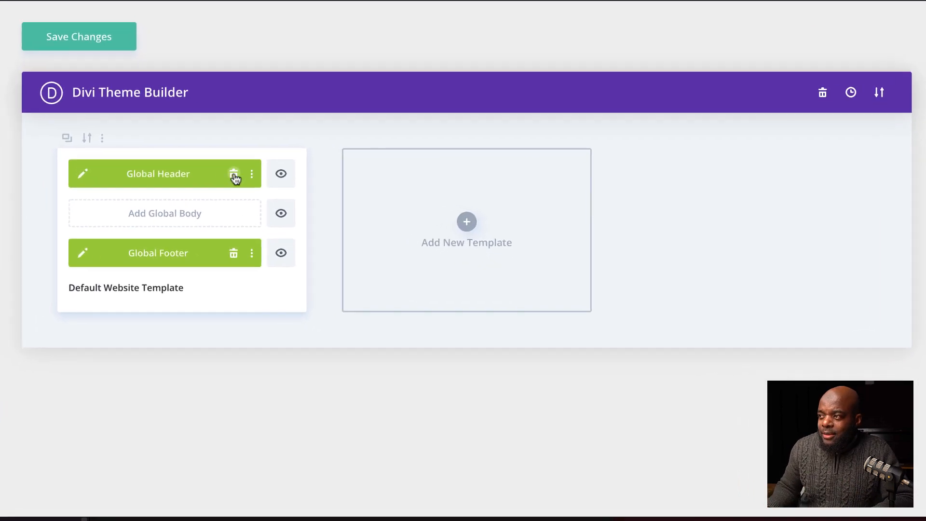
Delete the Global Header and save a new template assigned to All Posts.
click(233, 173)
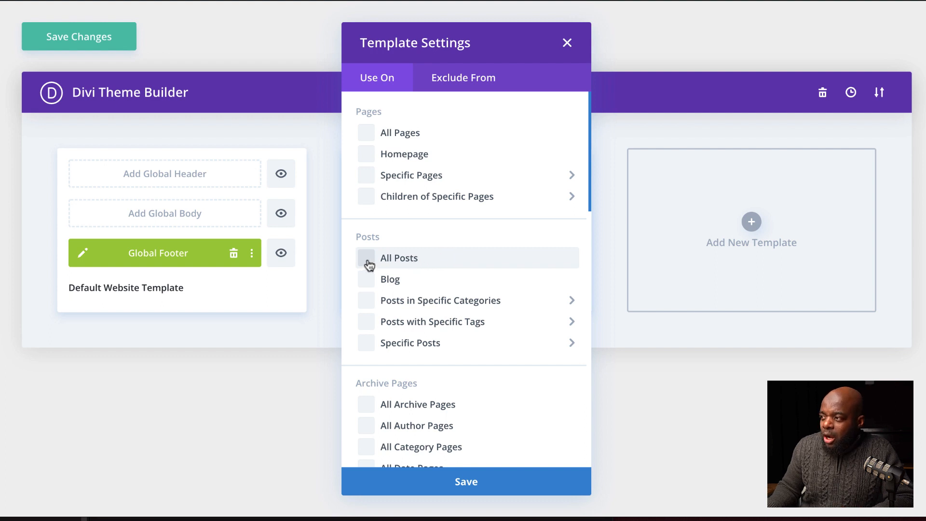
click(365, 258)
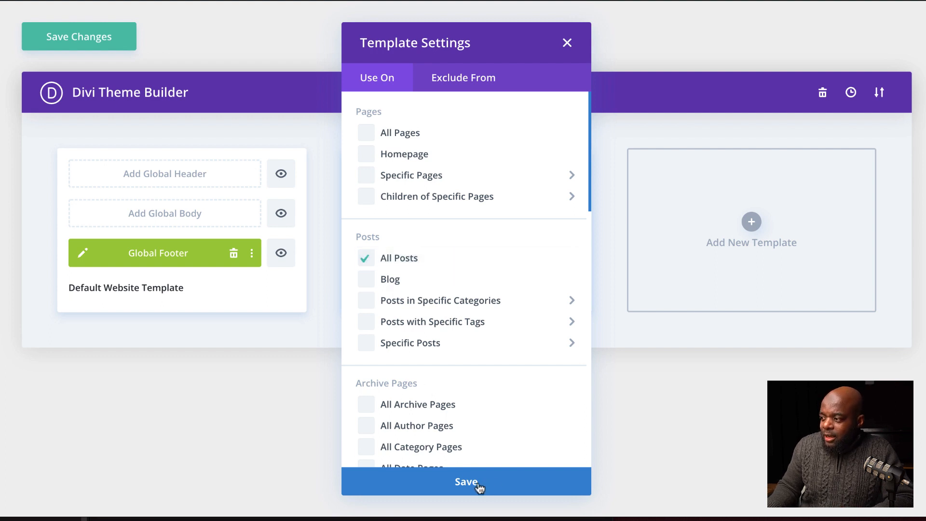
click(466, 481)
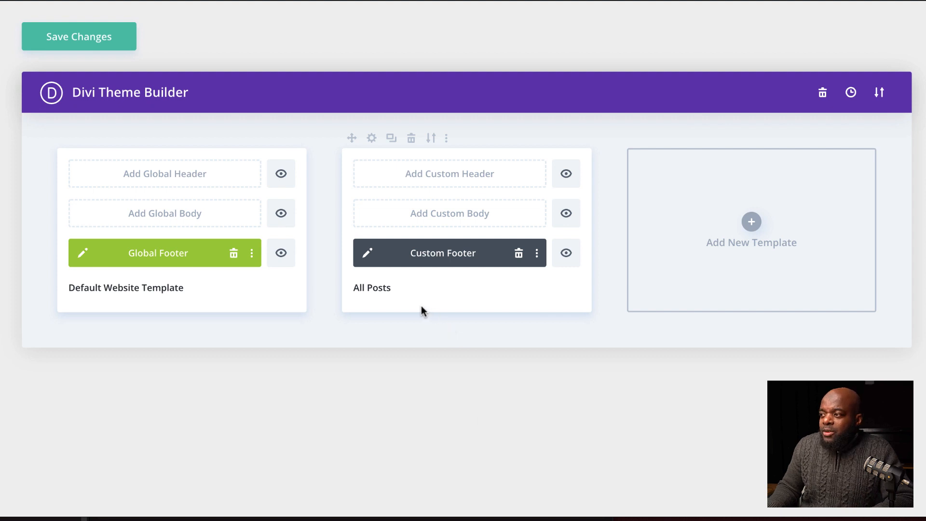
mouse_move(511, 294)
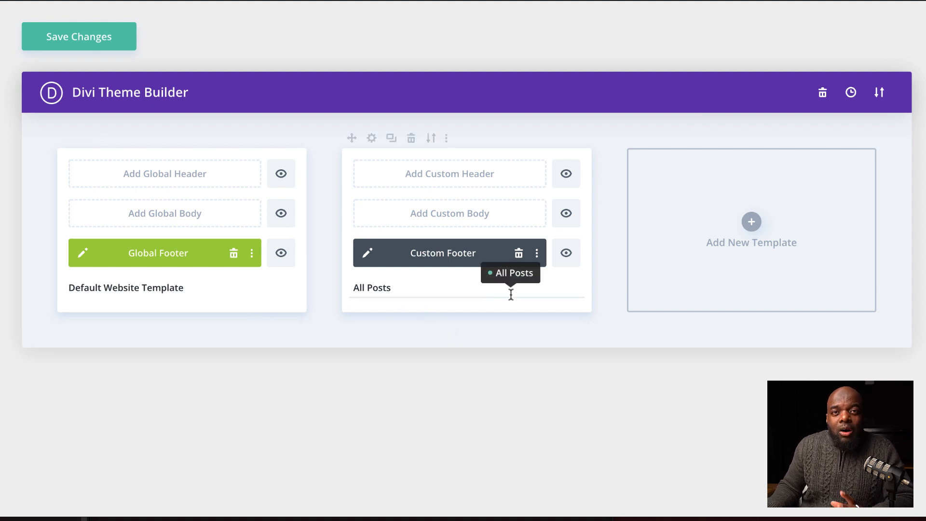
mouse_move(566, 253)
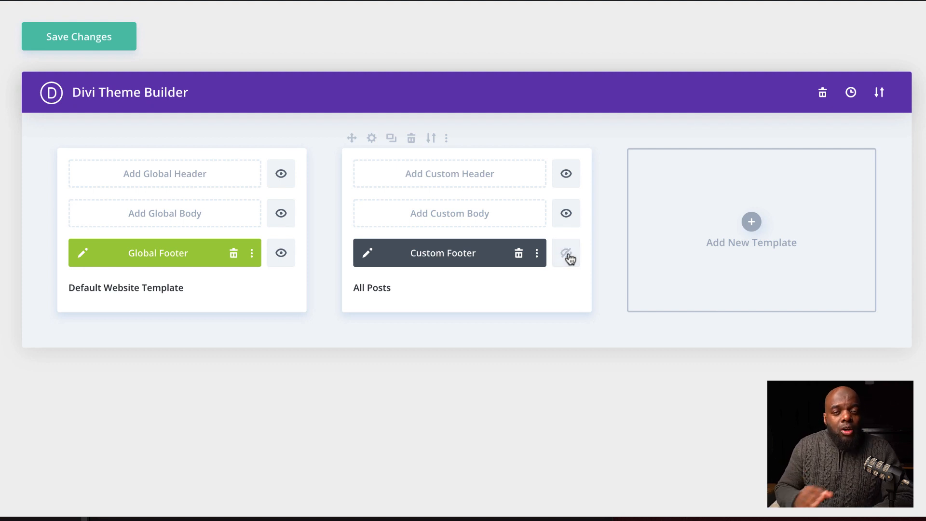
Confirm the Nullam malesuada post ends after Submit Comment with no footer, then go to the homepage.
click(565, 253)
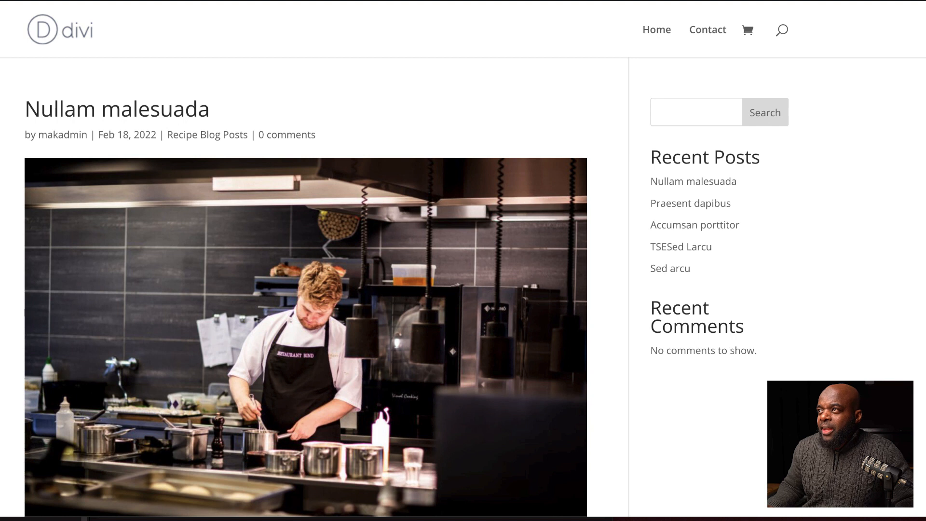
scroll(down, 3)
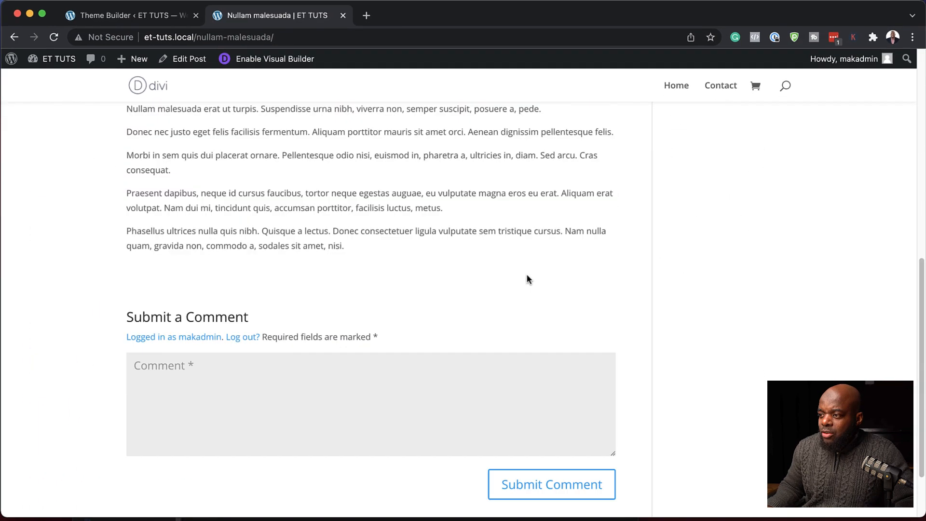
scroll(down, 3)
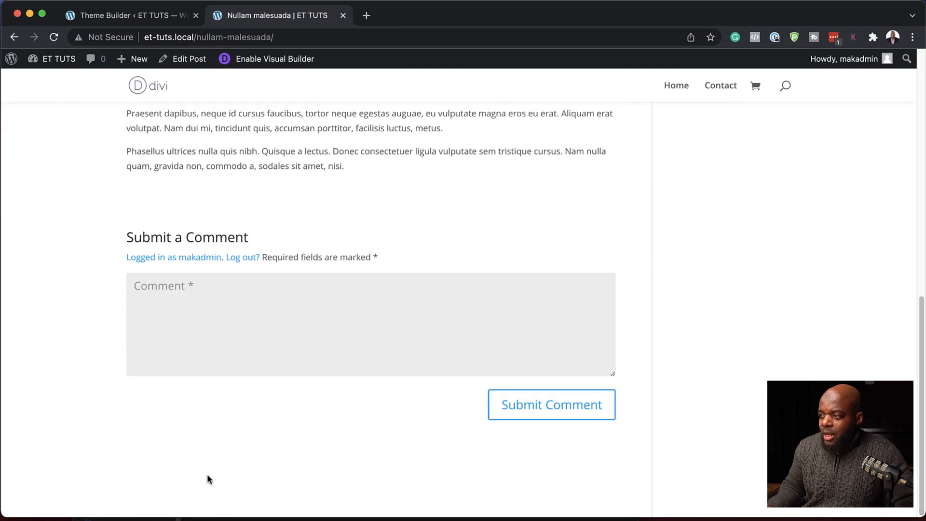
scroll(up, 3)
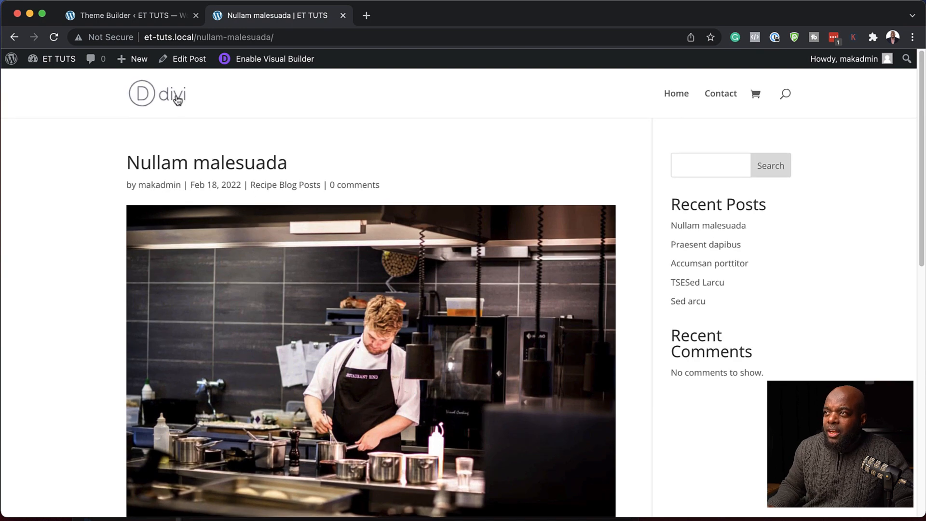
click(157, 93)
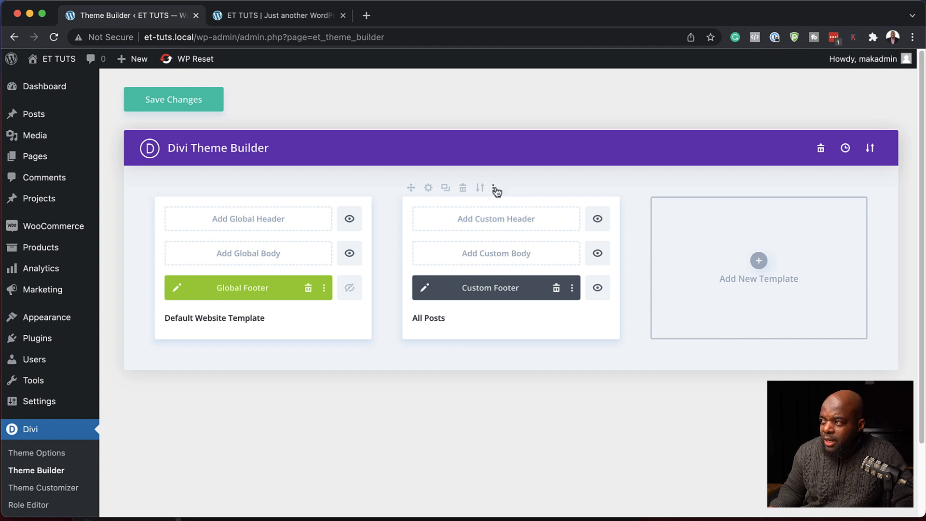
Toggle All Posts and Children of Specific Pages in Template Settings, then close without keeping changes.
click(496, 188)
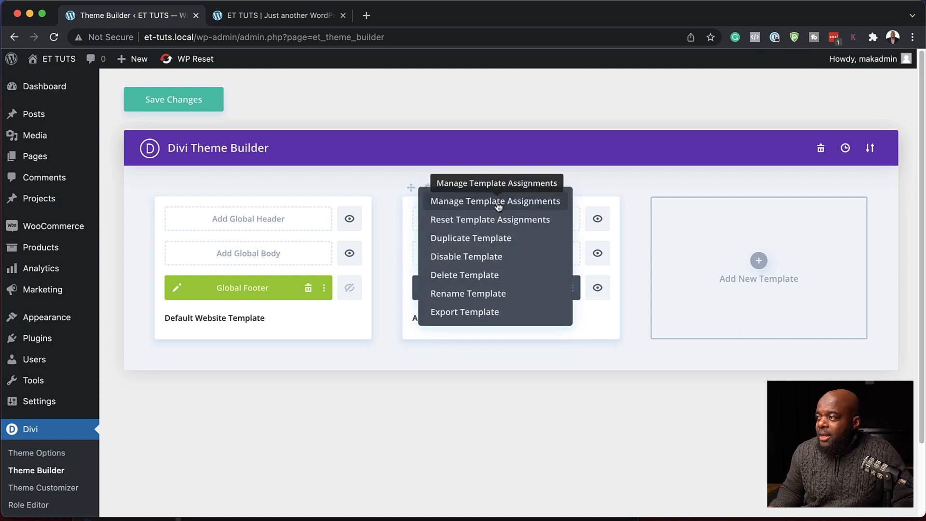
click(494, 200)
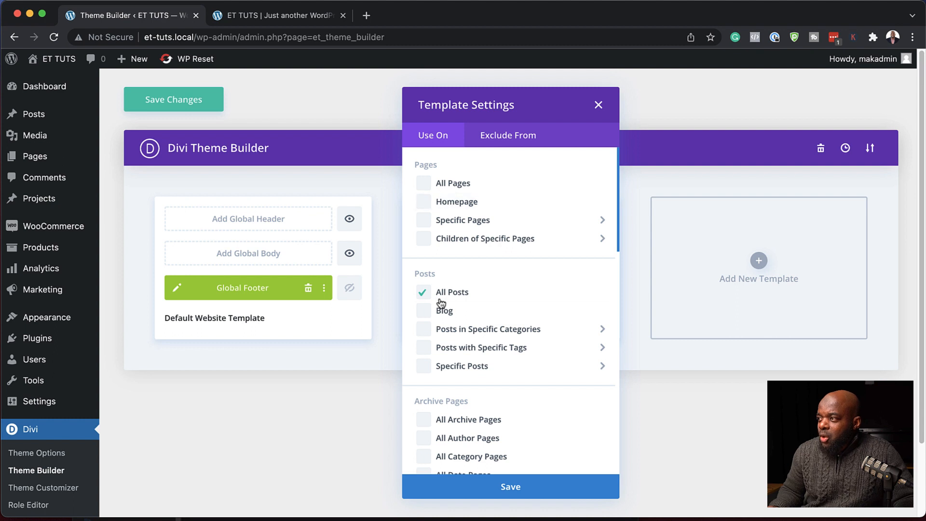
click(422, 291)
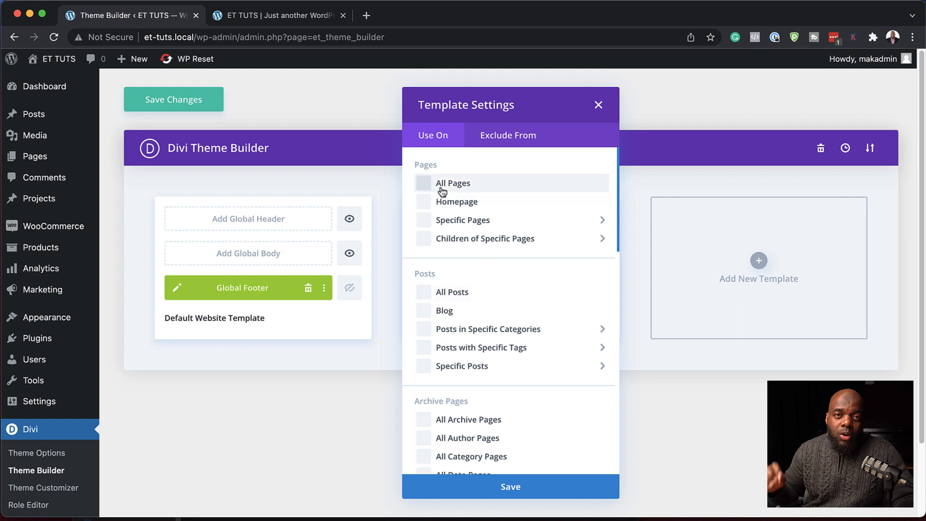
mouse_move(424, 189)
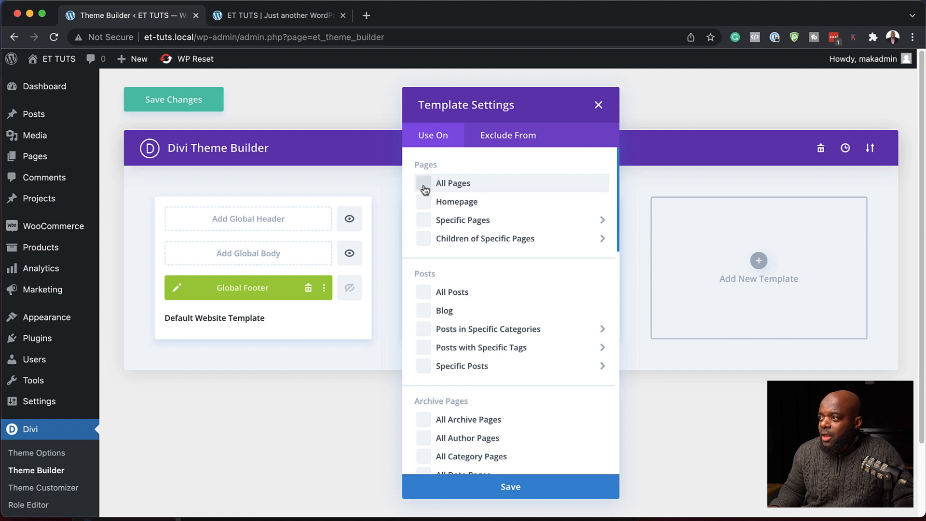
mouse_move(427, 191)
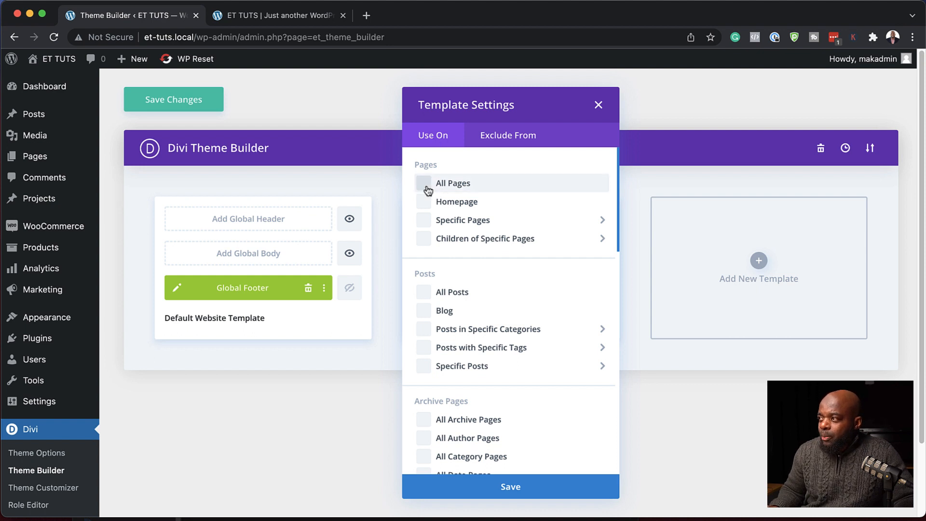
mouse_move(420, 205)
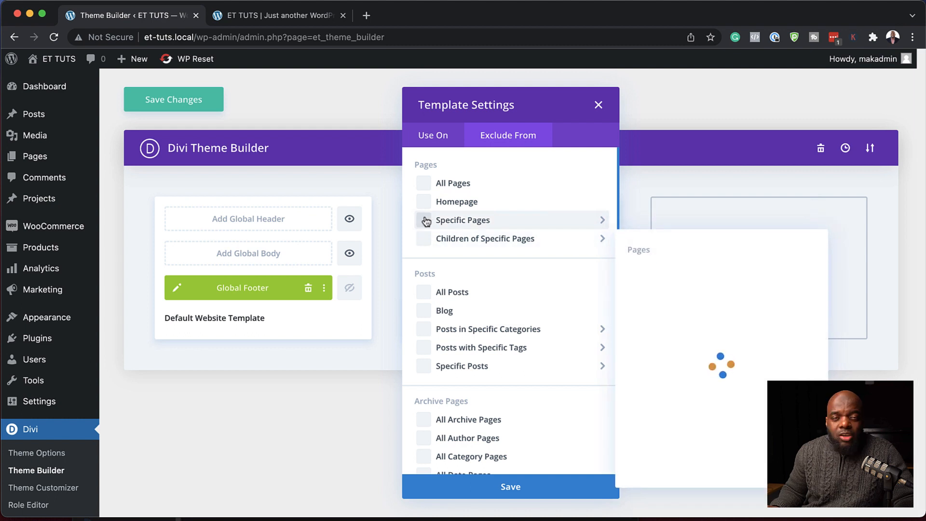
click(462, 220)
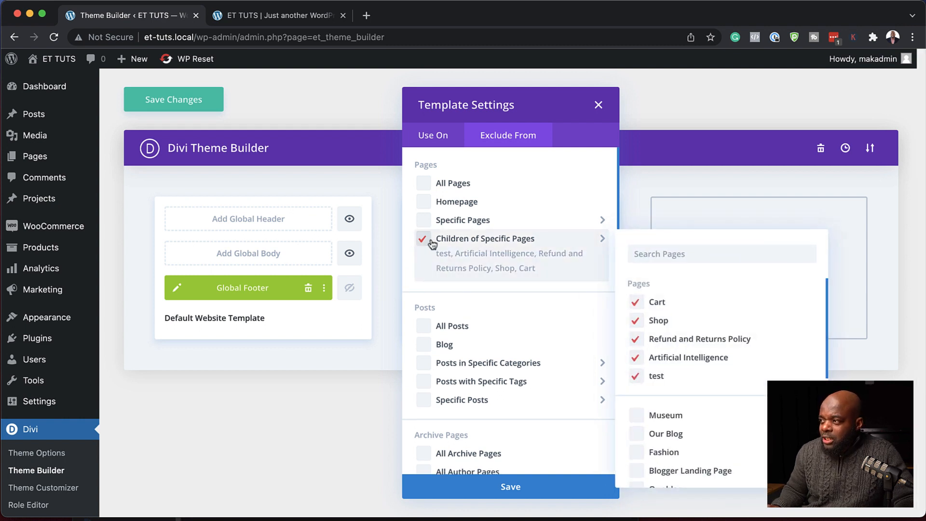
click(510, 486)
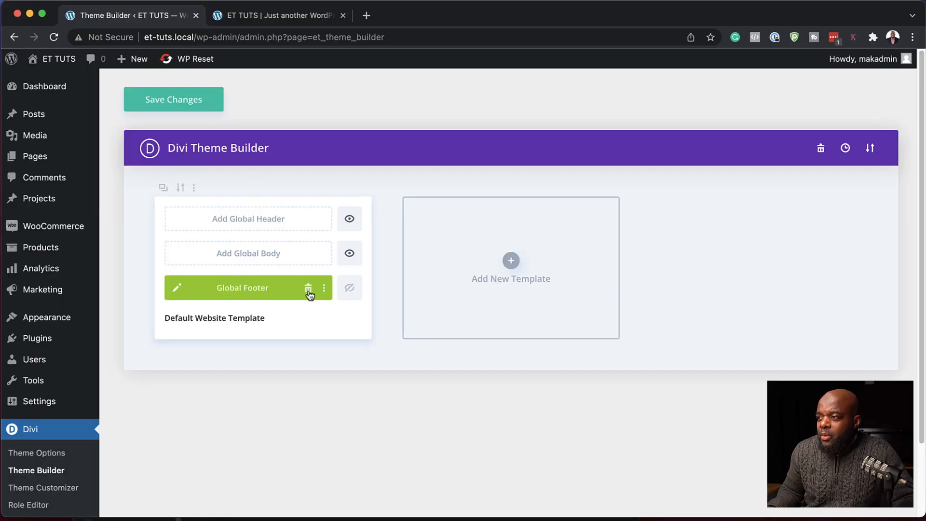
Delete the Global Footer and create a new template assigned to Homepage.
click(308, 287)
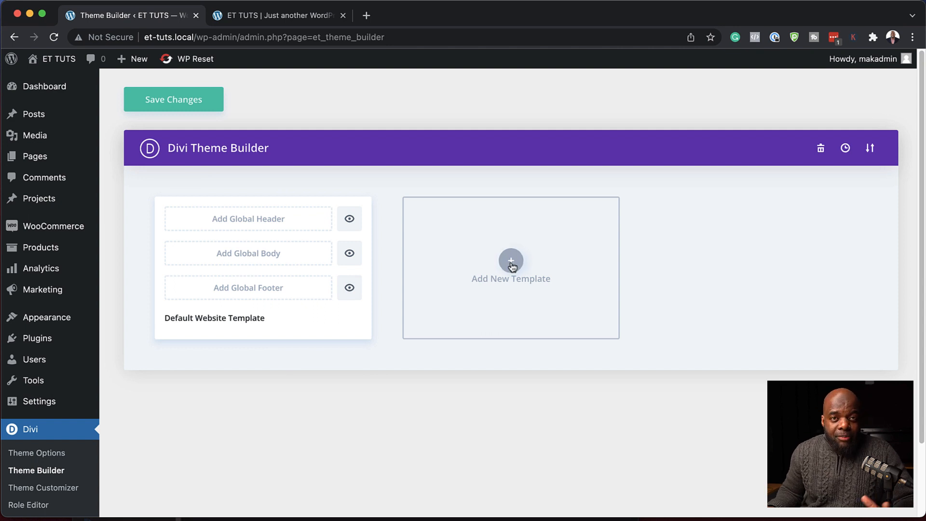
click(510, 267)
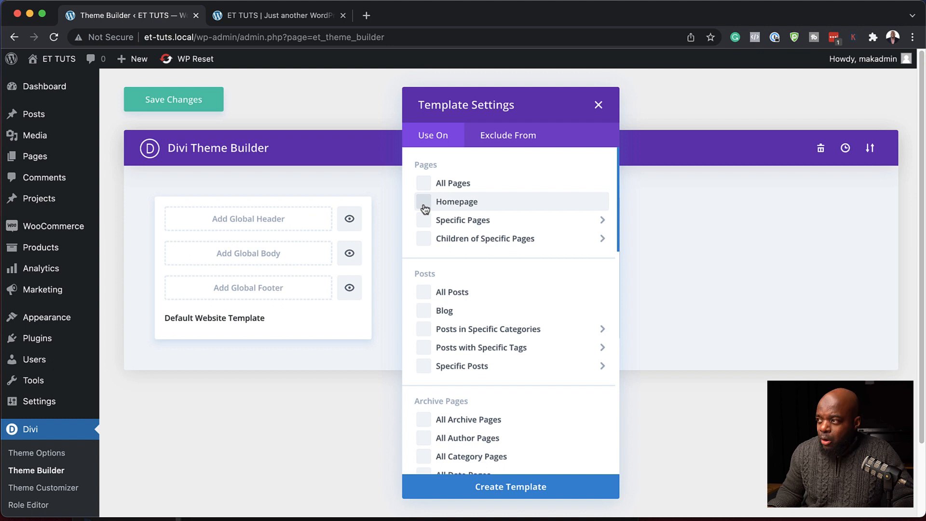
click(423, 202)
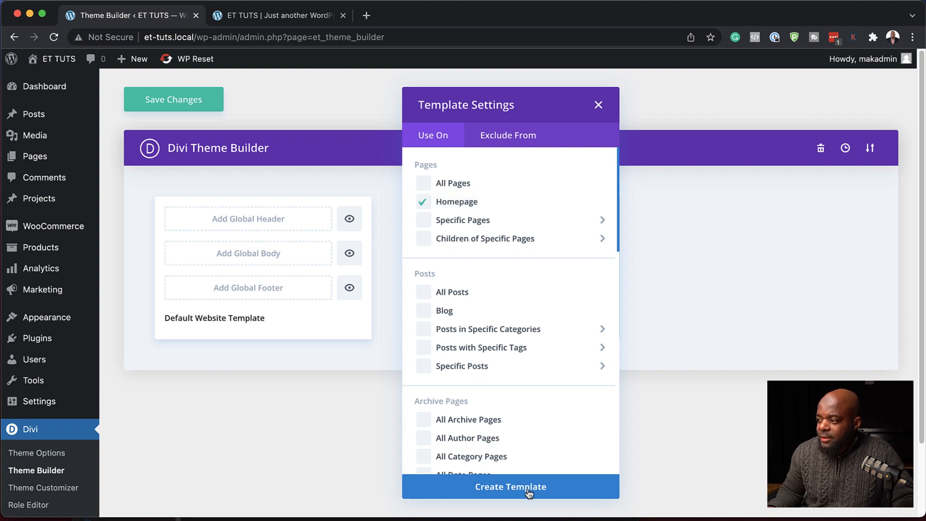
click(510, 486)
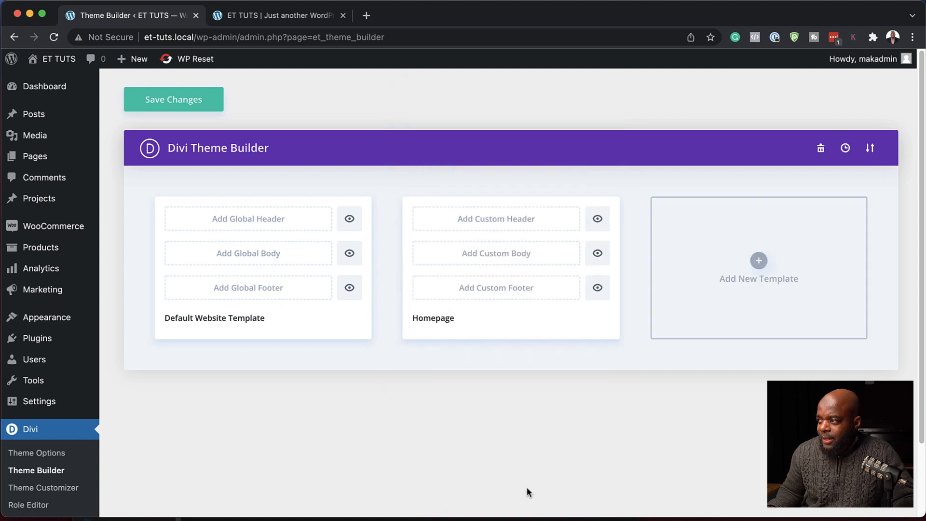
mouse_move(514, 295)
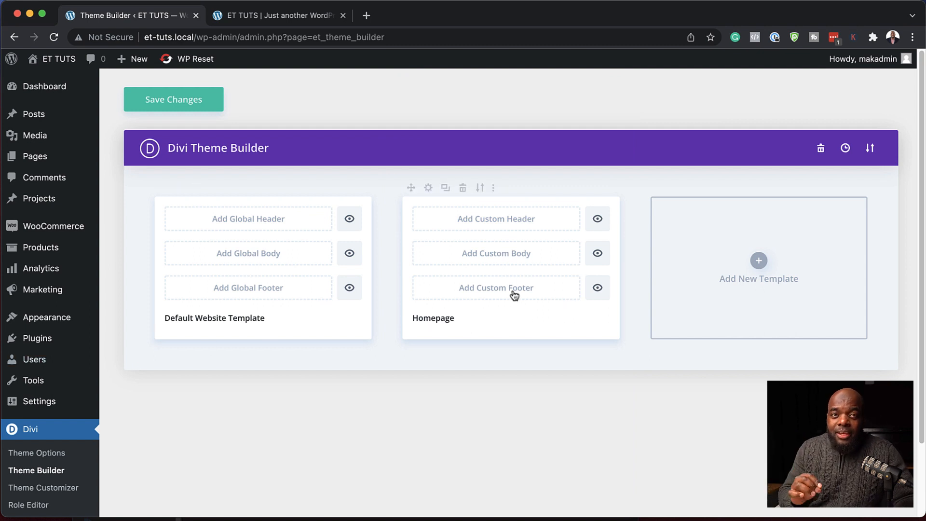
Add an empty Custom Footer to the Homepage template and Save & Exit.
click(496, 287)
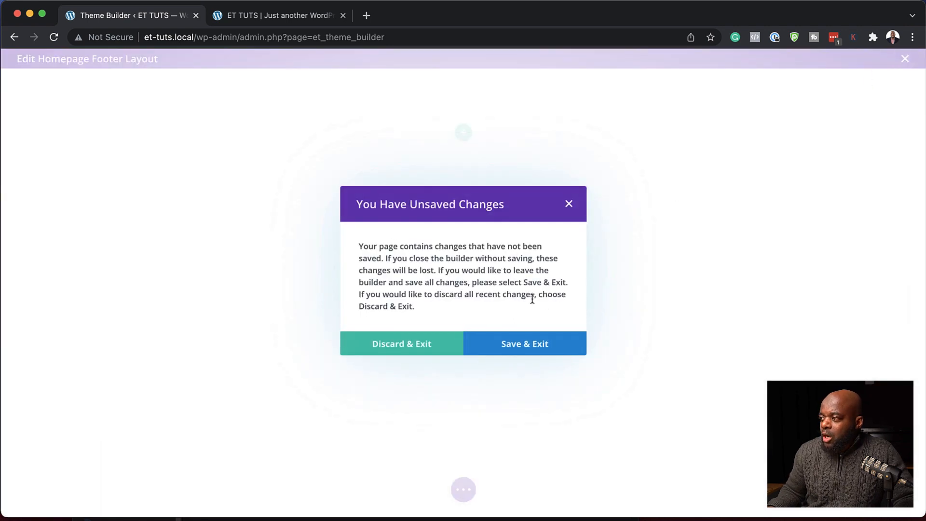
click(522, 344)
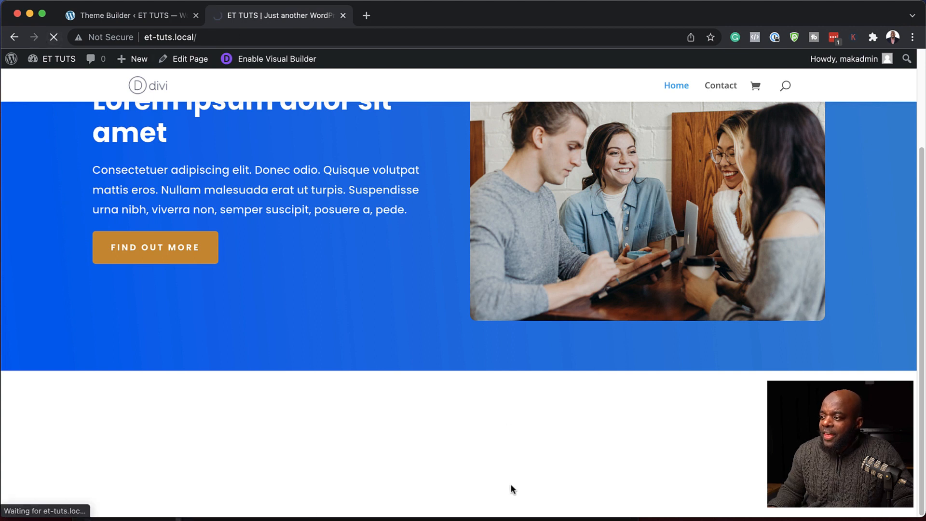
mouse_move(621, 508)
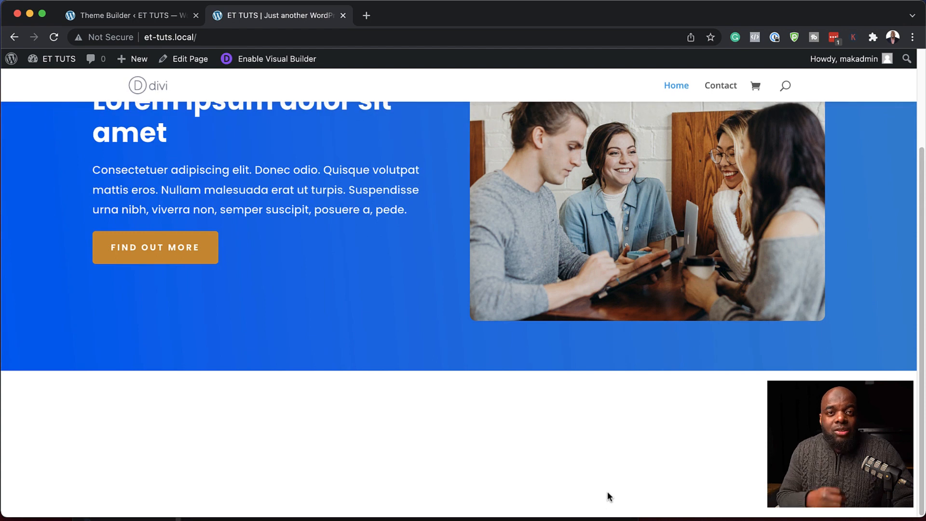
mouse_move(433, 327)
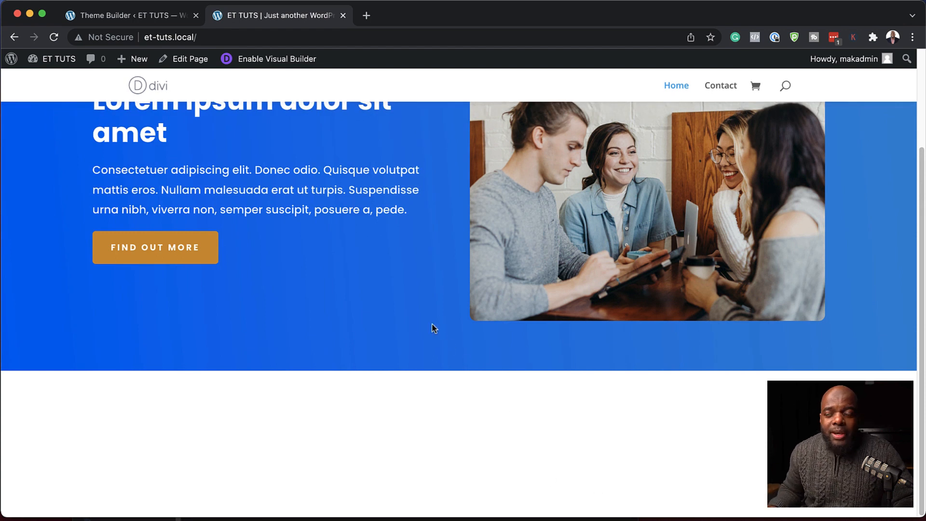
Open Manage Template Assignments for the Homepage template and expand Specific Pages.
click(127, 14)
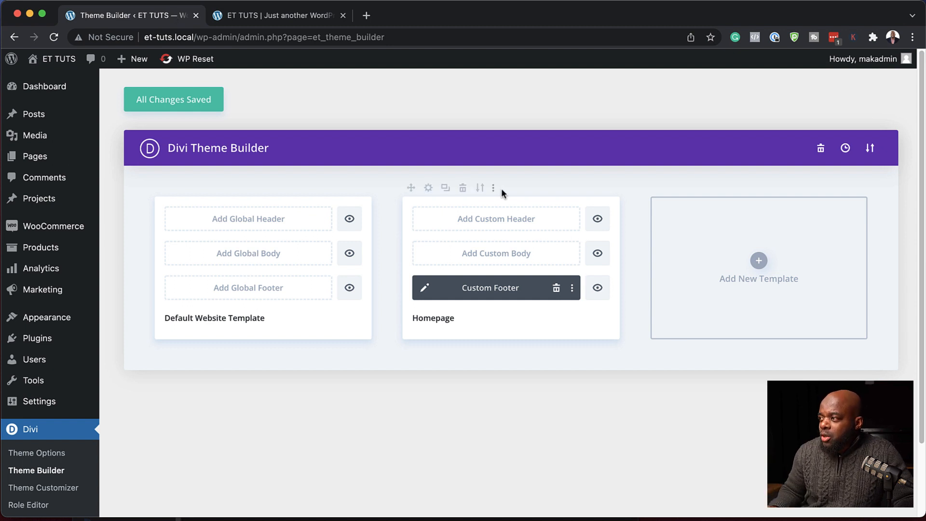
click(493, 188)
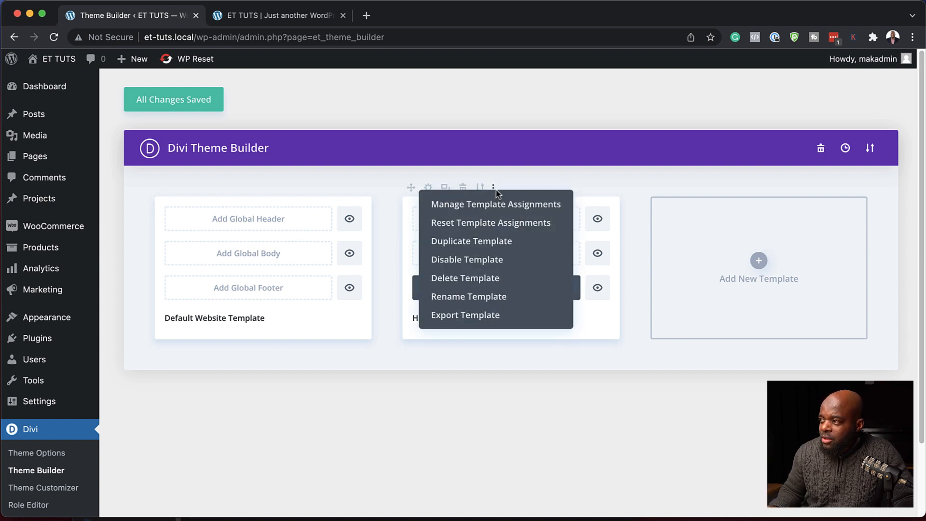
click(495, 203)
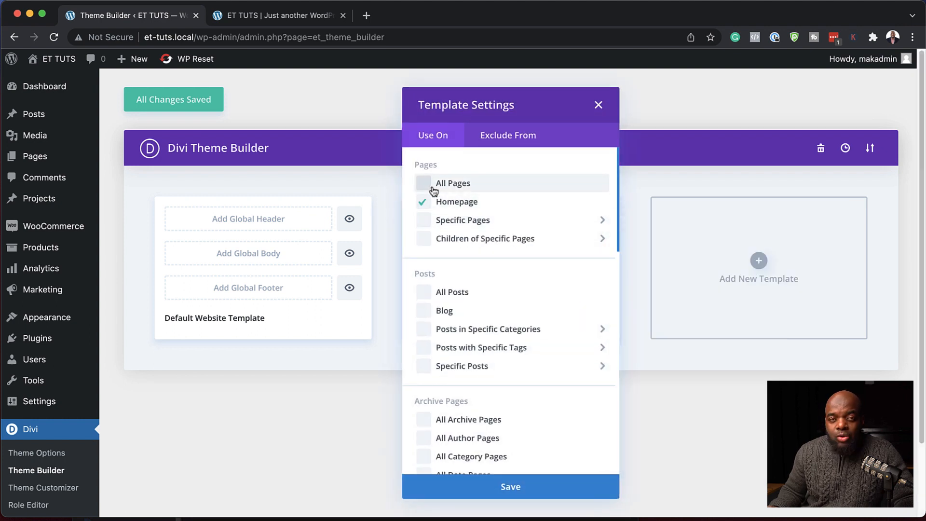
click(463, 220)
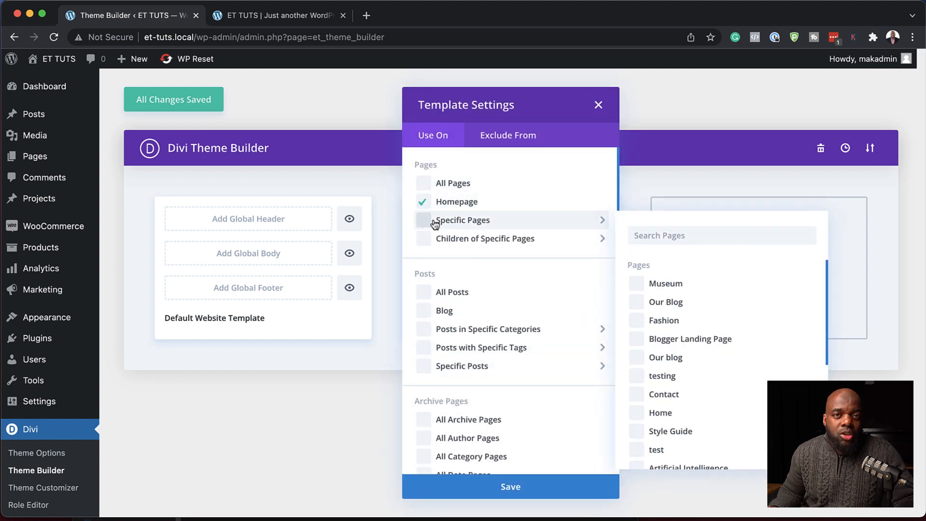